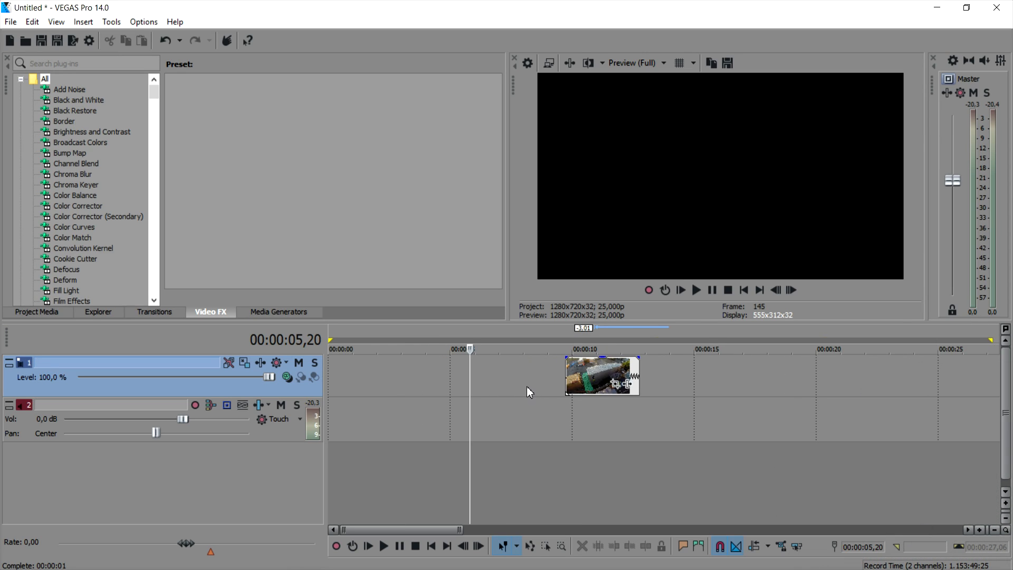
pyautogui.moveTo(542, 392)
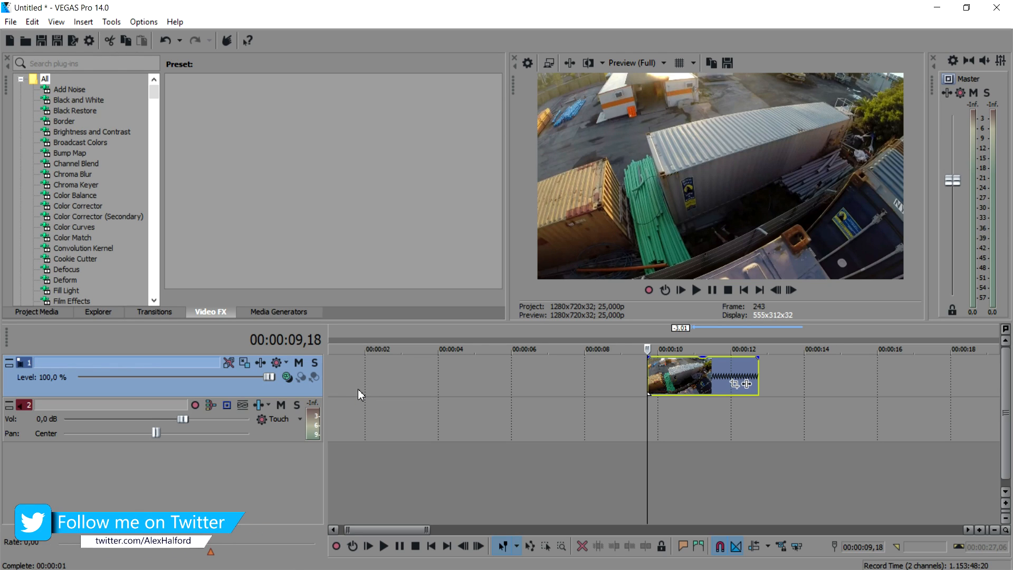
pyautogui.moveTo(360, 398)
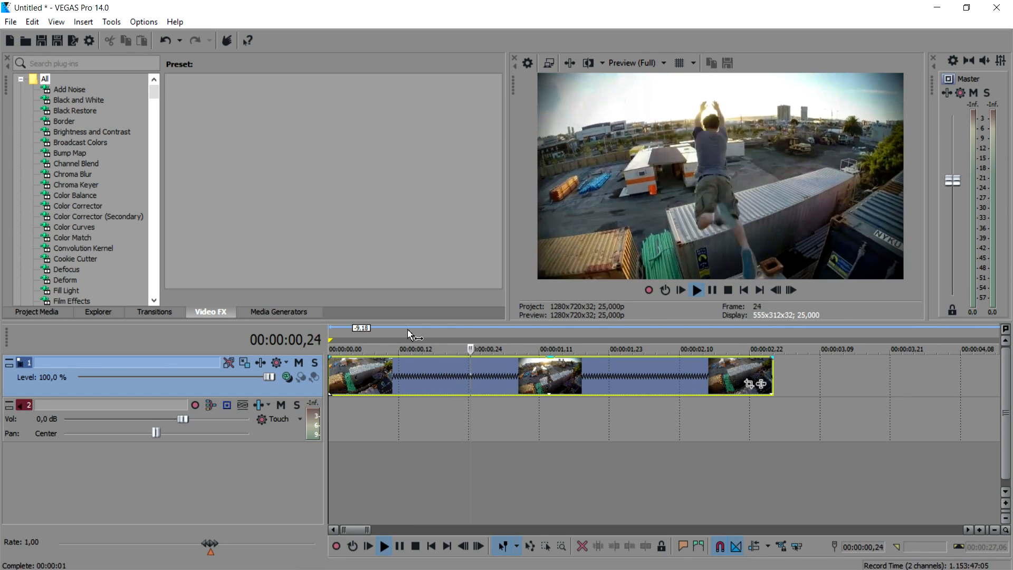
# Split the parkour clip at the jump frame and save a snapshot of it to file.
pyautogui.click(775, 290)
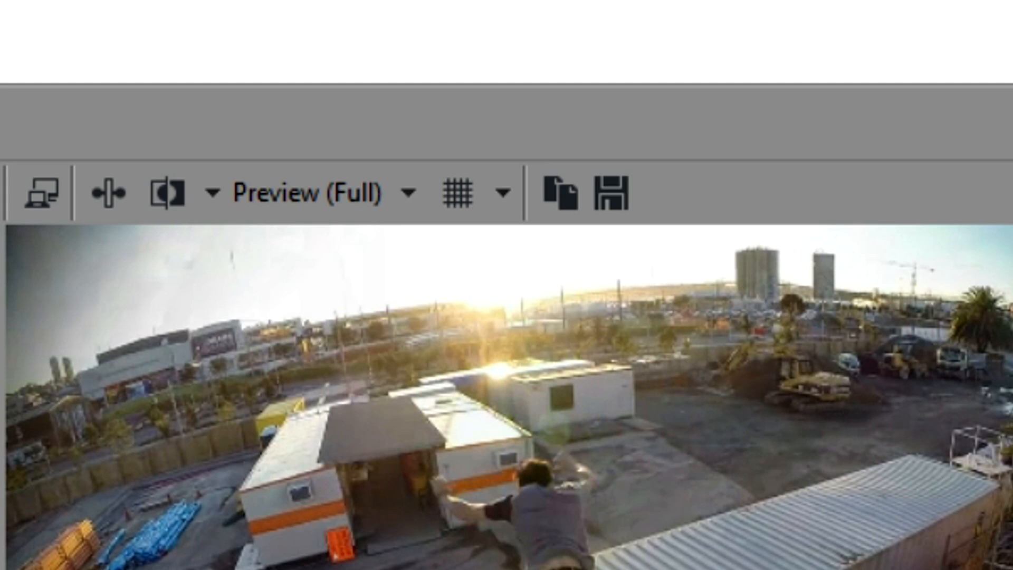
pyautogui.moveTo(609, 193)
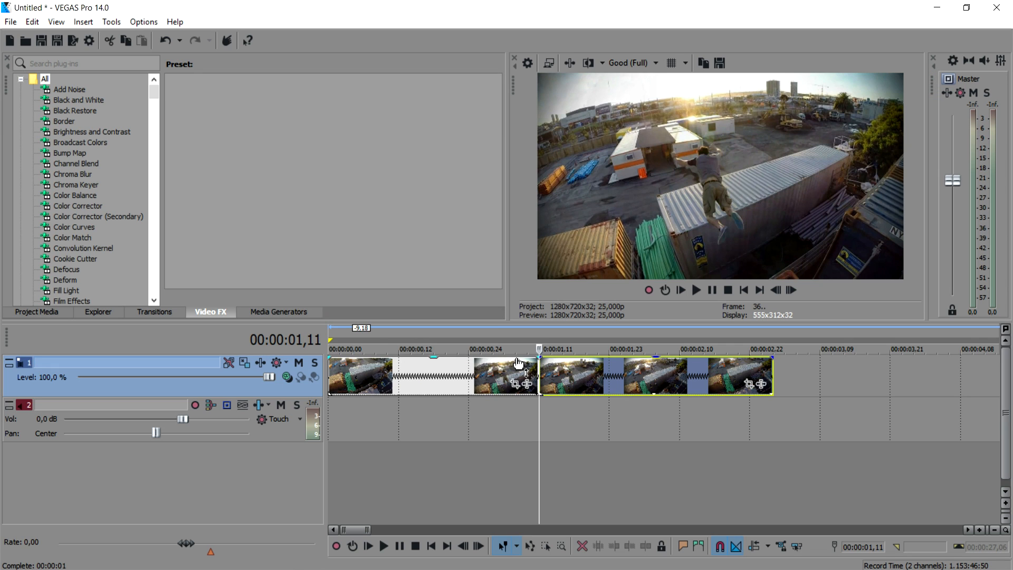
pyautogui.click(210, 558)
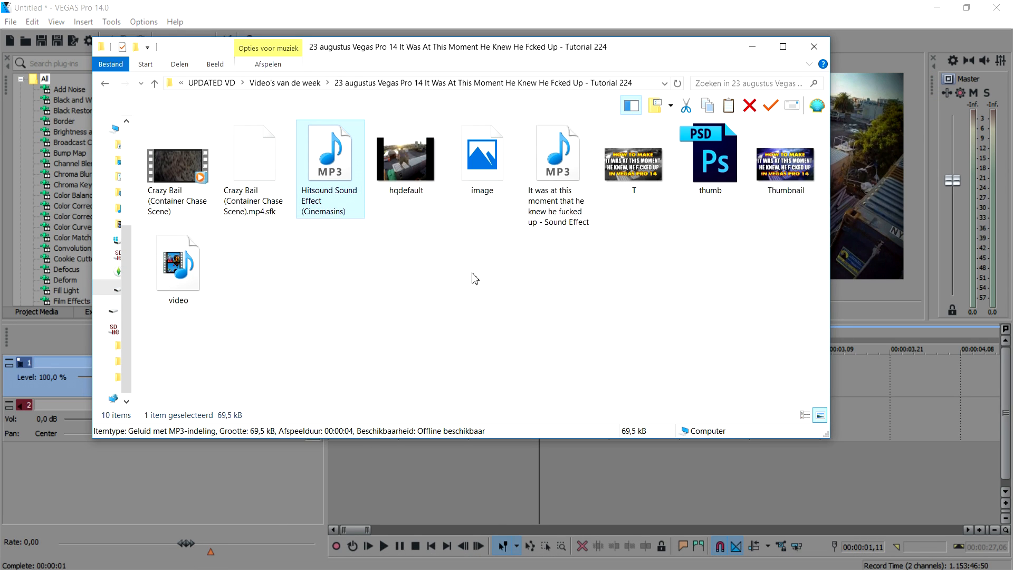
# Close the File Explorer window showing the tutorial folder to return to VEGAS Pro.
pyautogui.click(482, 153)
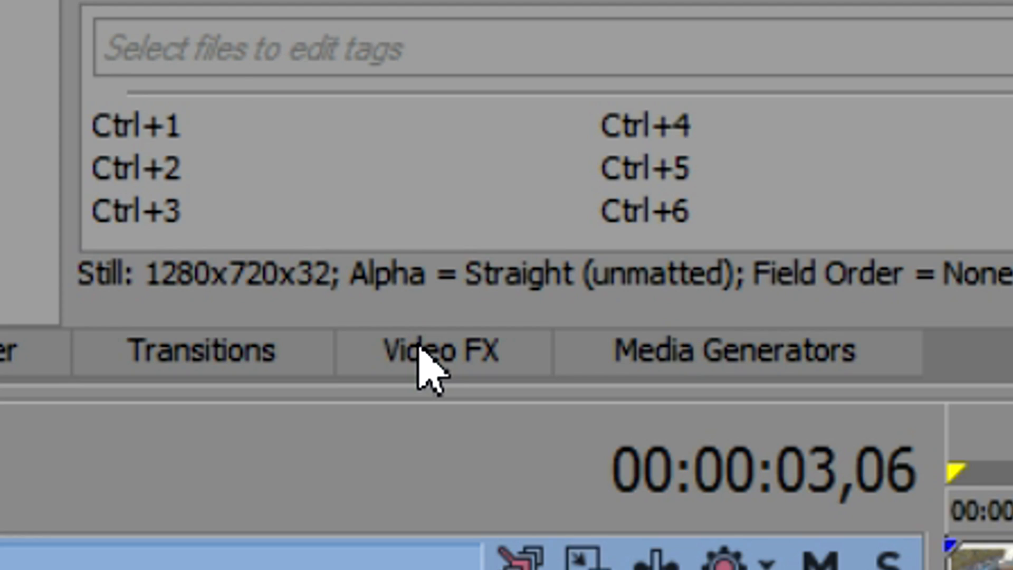
# Apply the Black and White Video FX to the still image and zoom its Pan/Crop frame on the jumper.
pyautogui.click(210, 312)
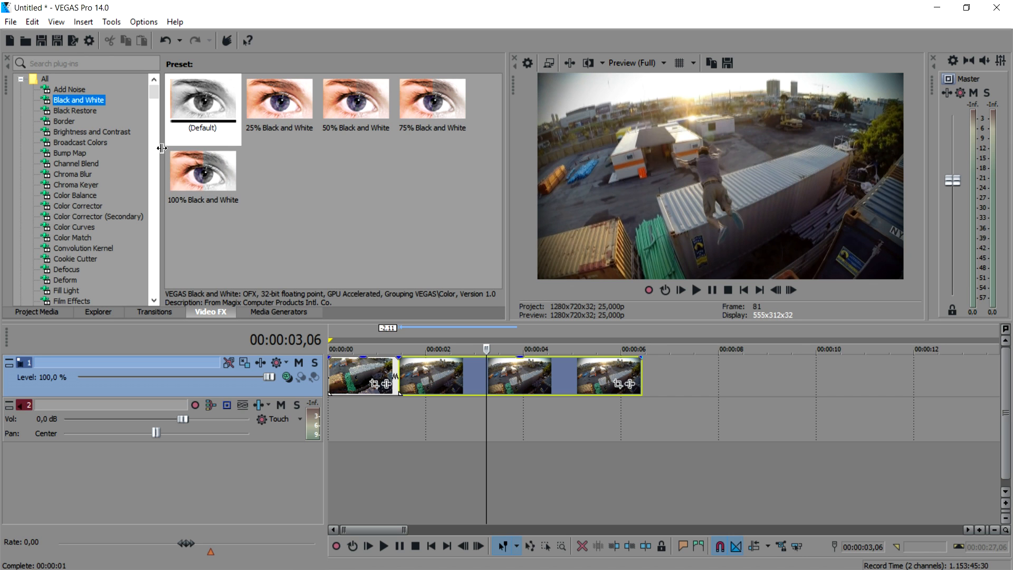
pyautogui.click(203, 98)
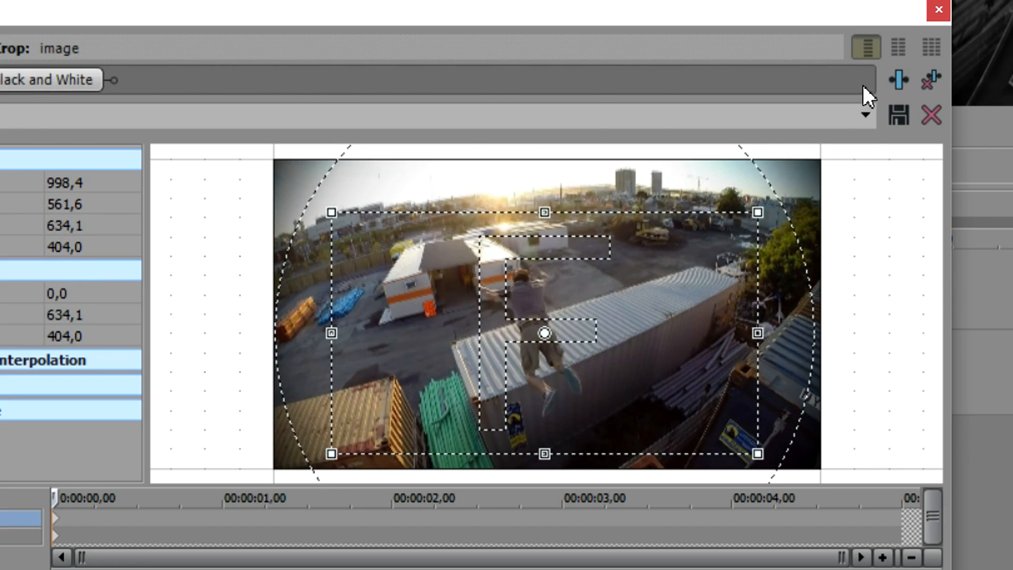
# Close the Event Pan/Crop window to finish the zoomed black-and-white still.
pyautogui.click(937, 9)
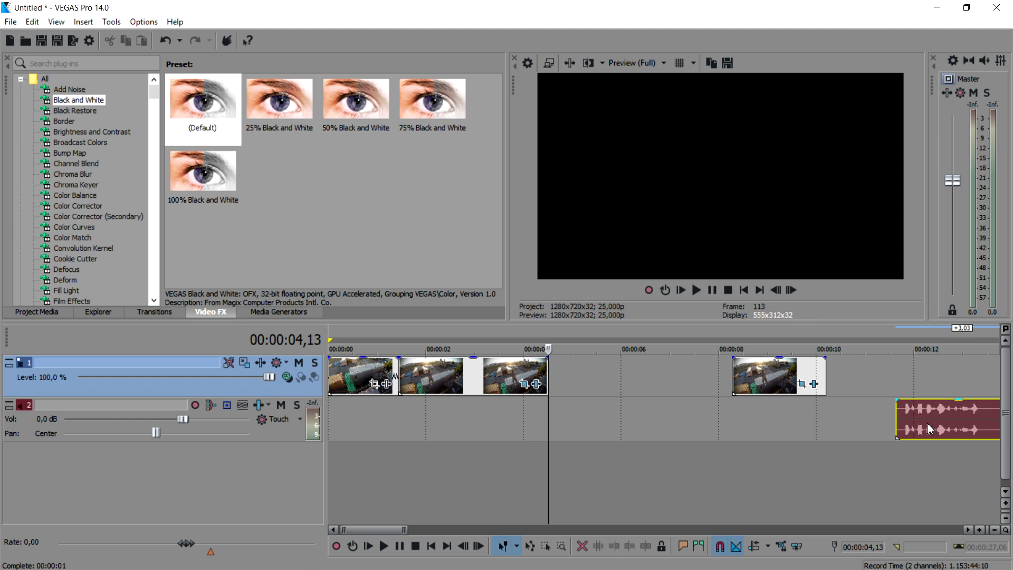
# Drag the voice clip left on track 2 so it starts under the freeze frame.
pyautogui.moveTo(948, 426); pyautogui.dragTo(470, 426)
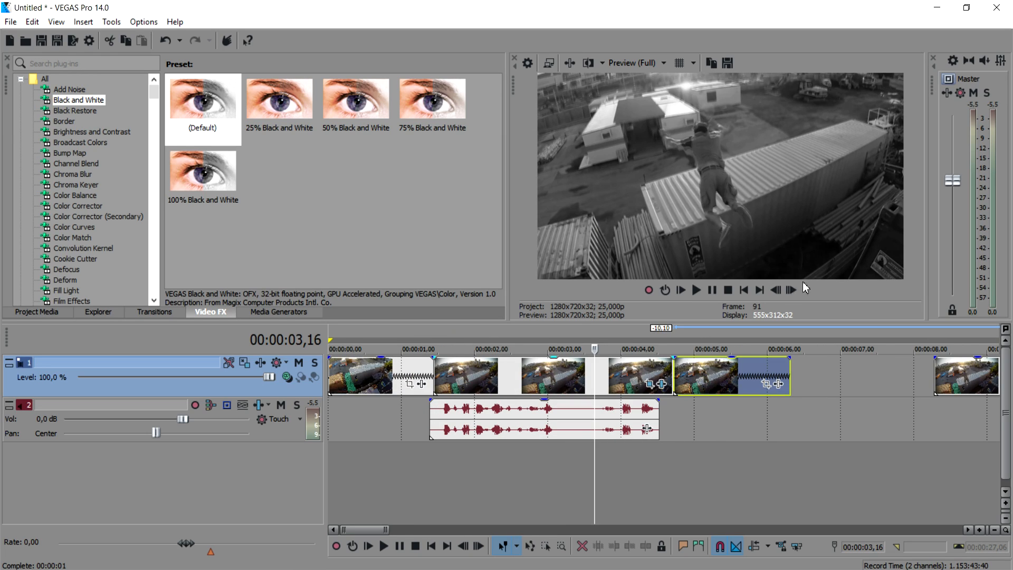
pyautogui.click(696, 290)
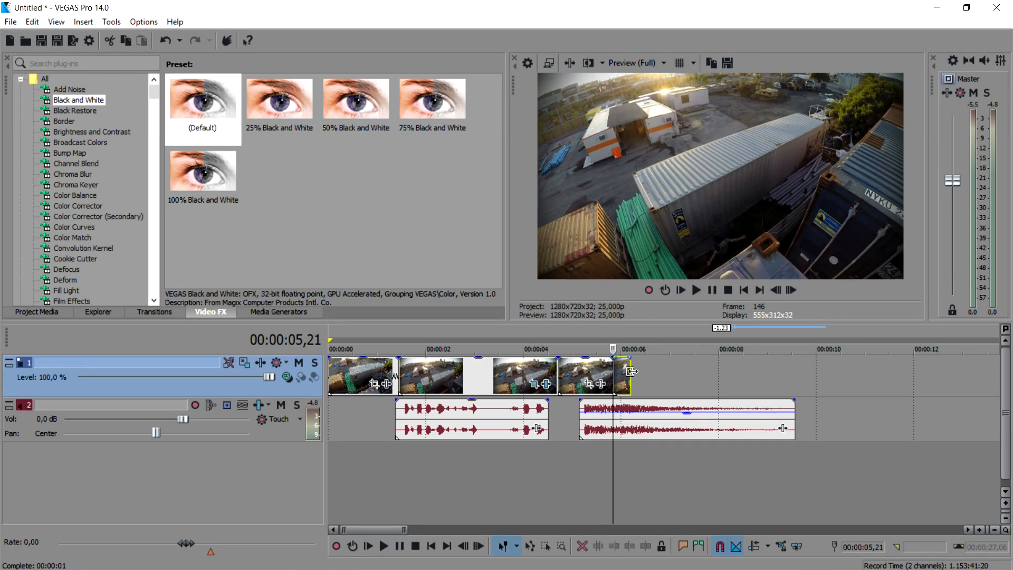
pyautogui.moveTo(670, 376)
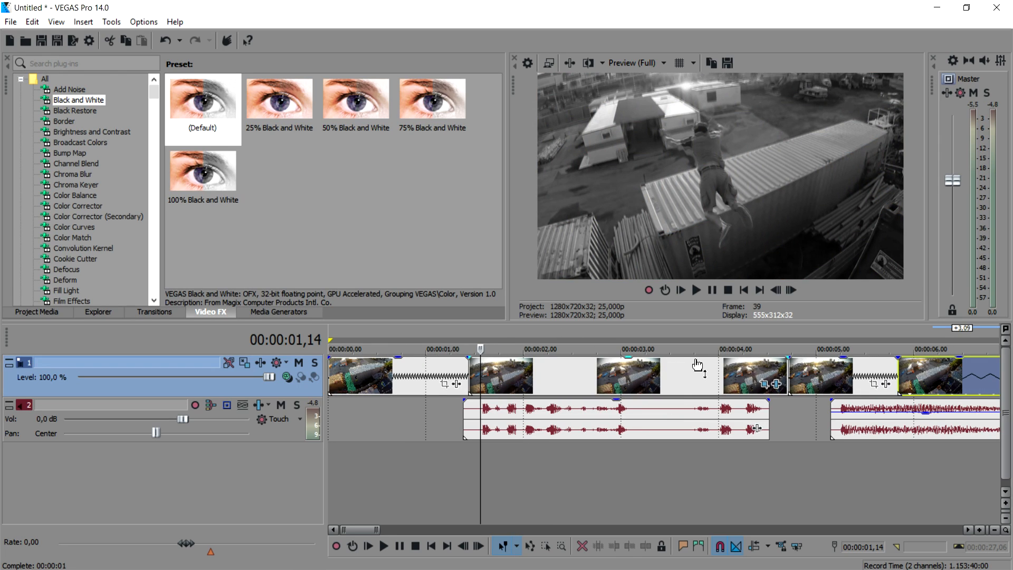
pyautogui.moveTo(578, 431)
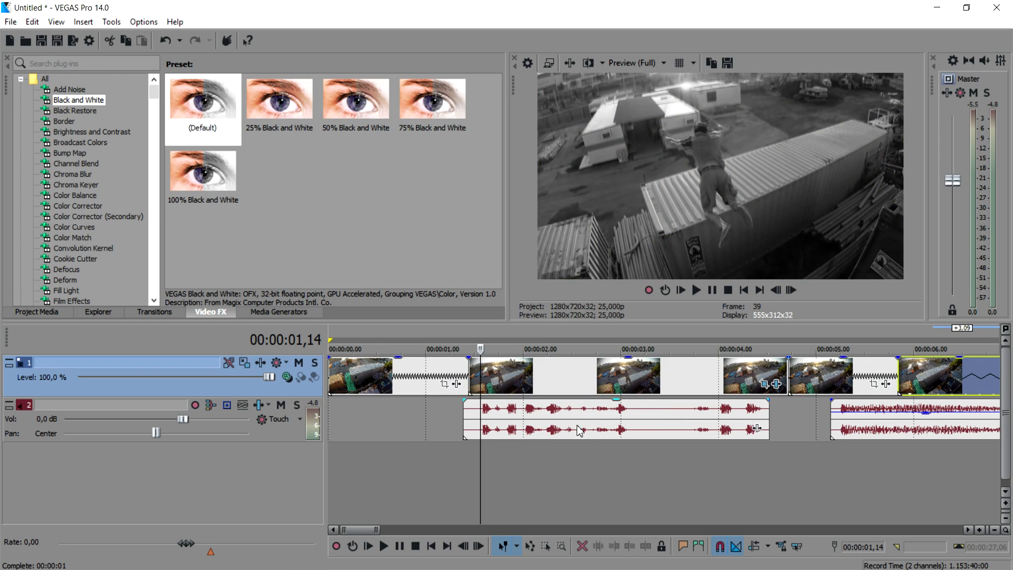